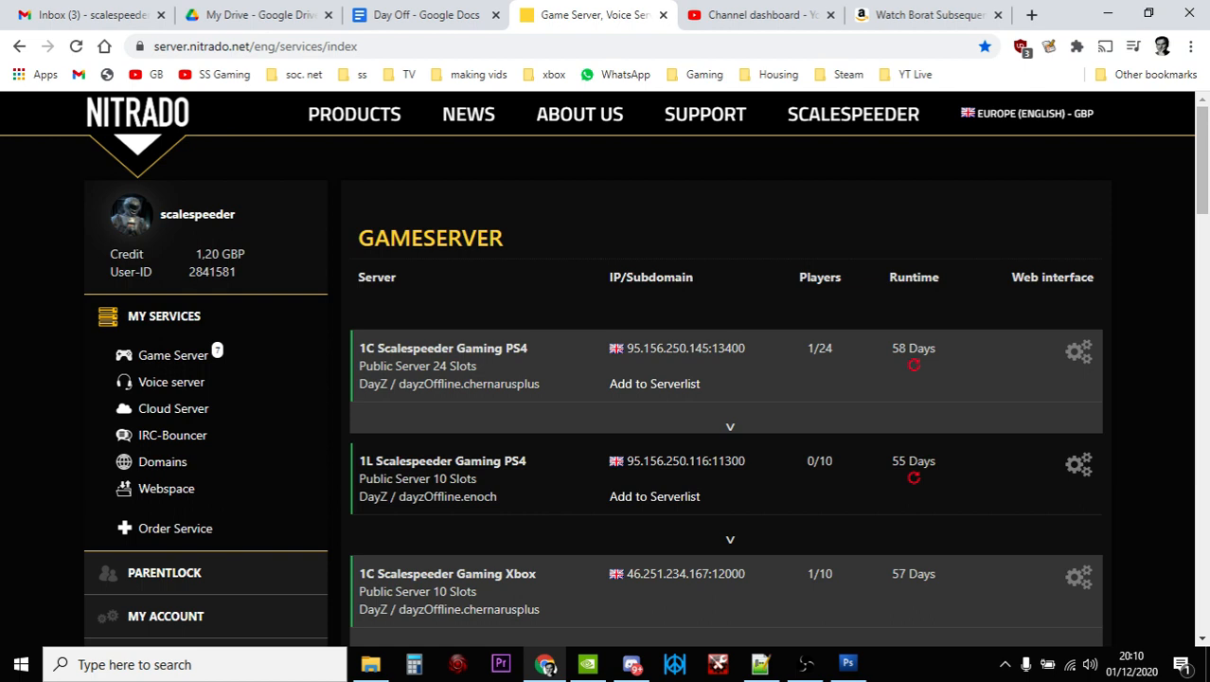
mouse_move(630, 384)
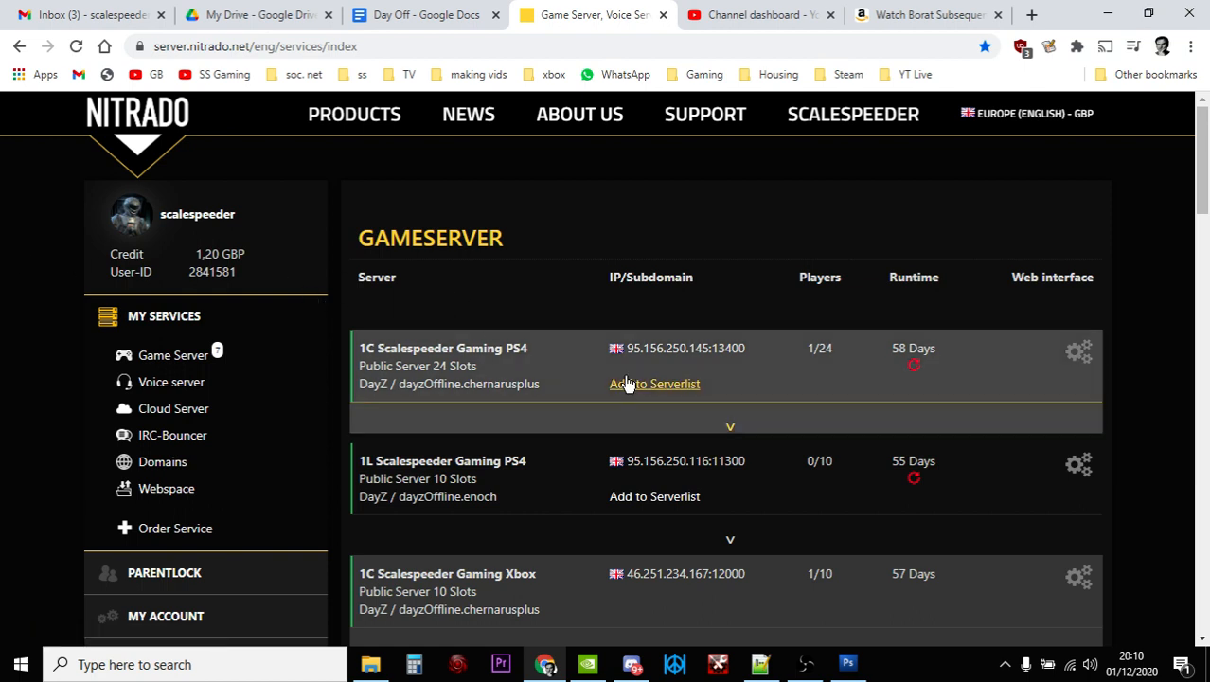
- Scroll down the Gameserver list to find the PS4 DayZ server
scroll("down", 3)
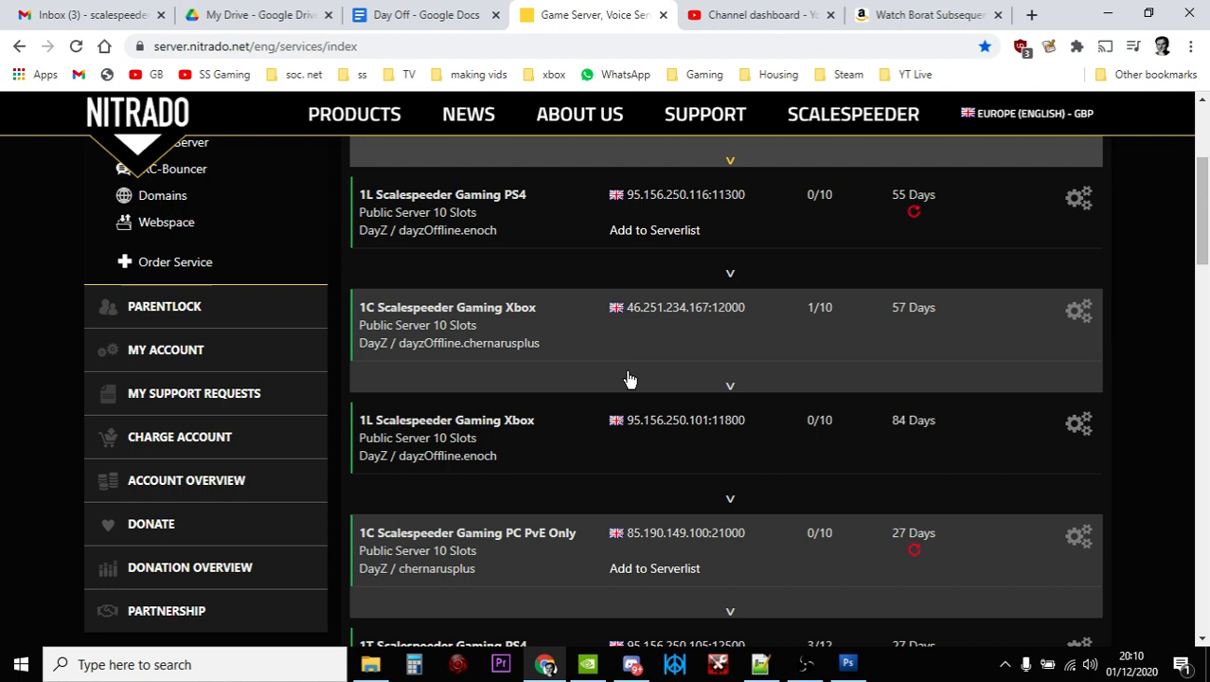
scroll("down", 3)
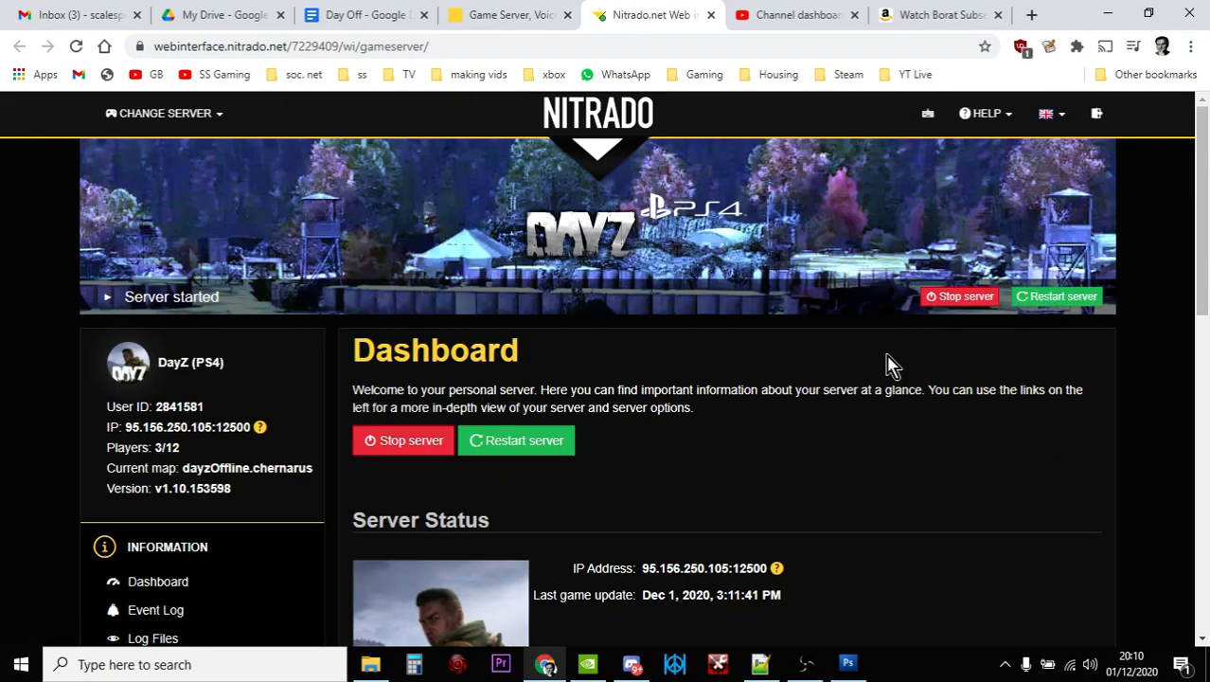
scroll("down", 3)
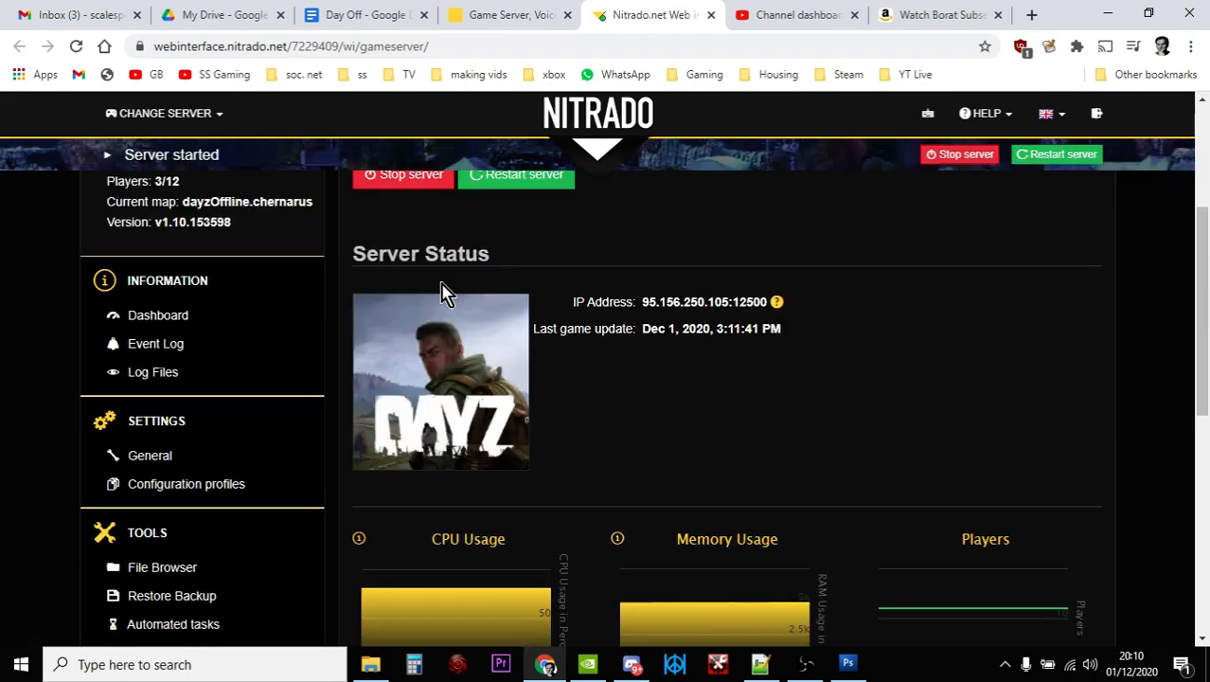
mouse_move(149, 456)
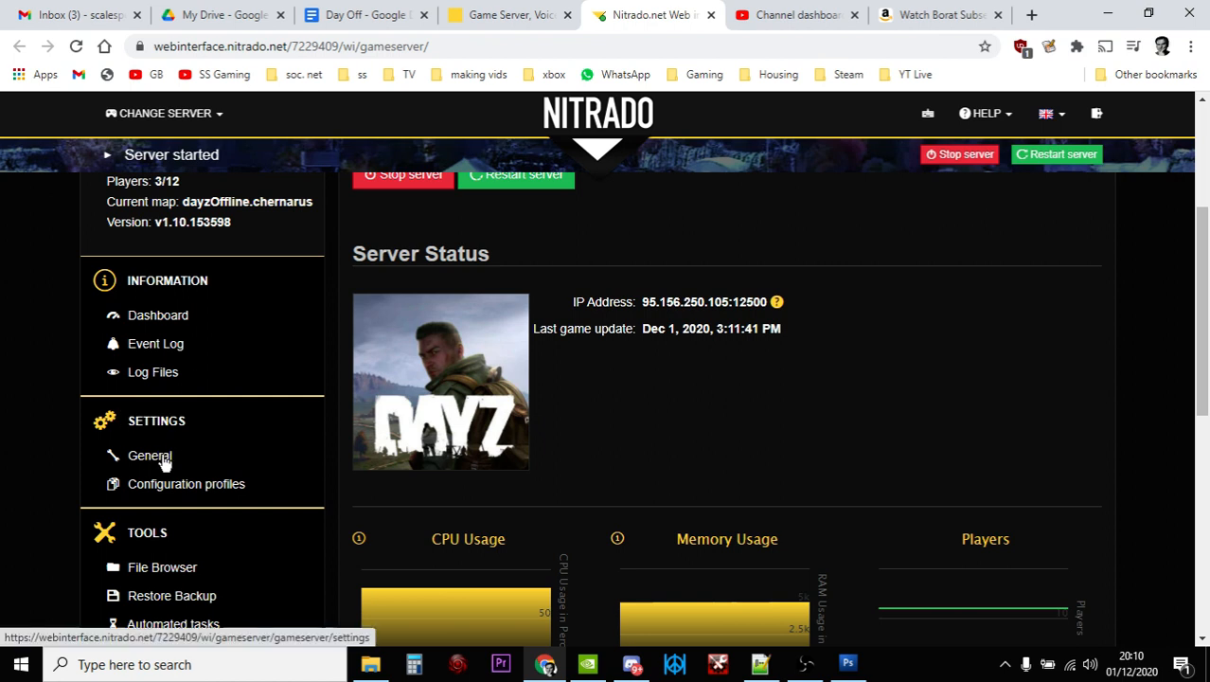
- Open Settings > General and scroll down through mission, hostname and other options
left_click(150, 454)
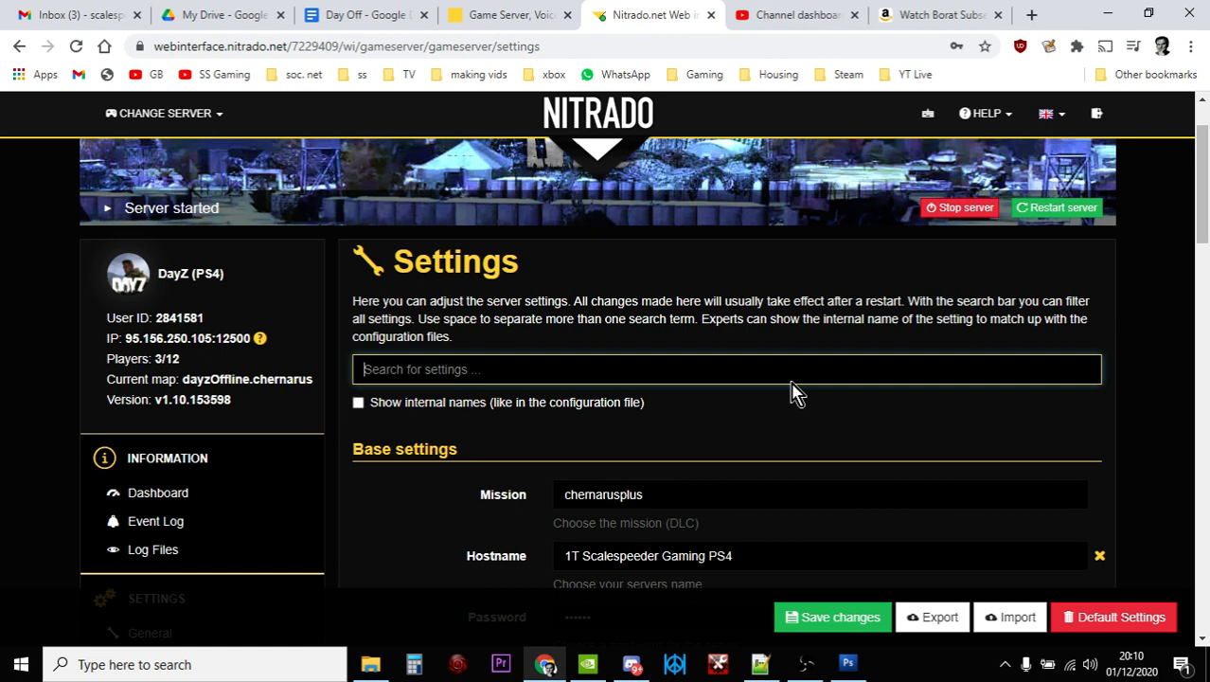
scroll("down", 3)
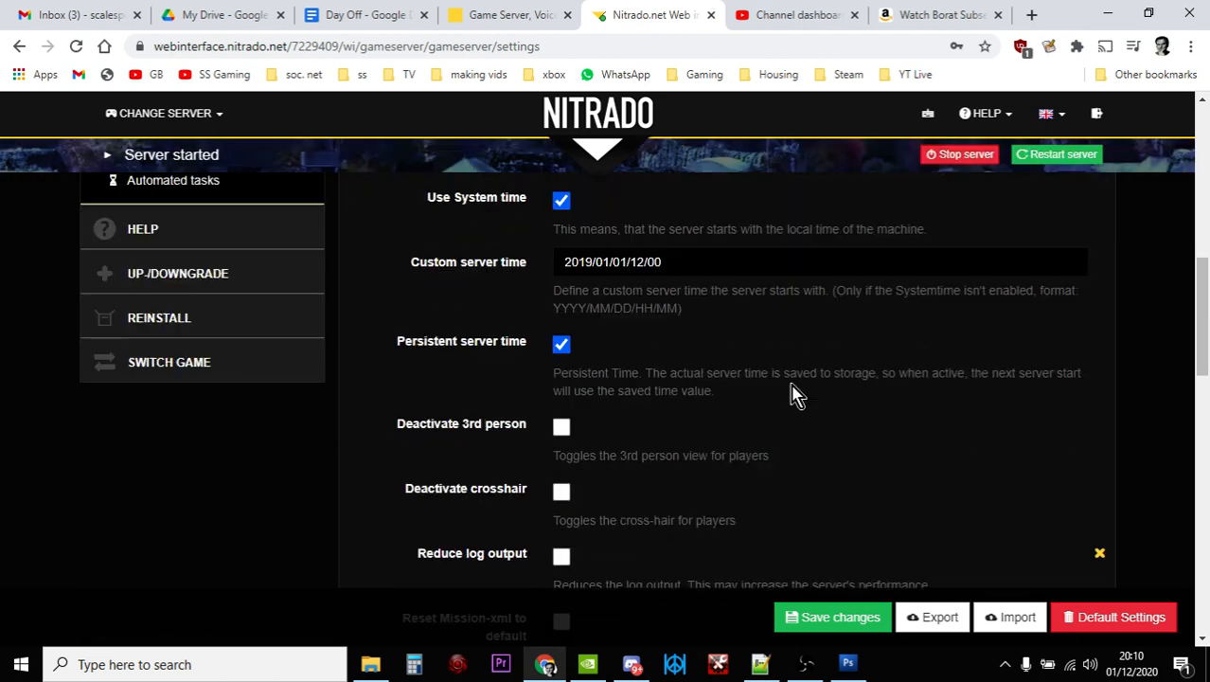
scroll("down", 3)
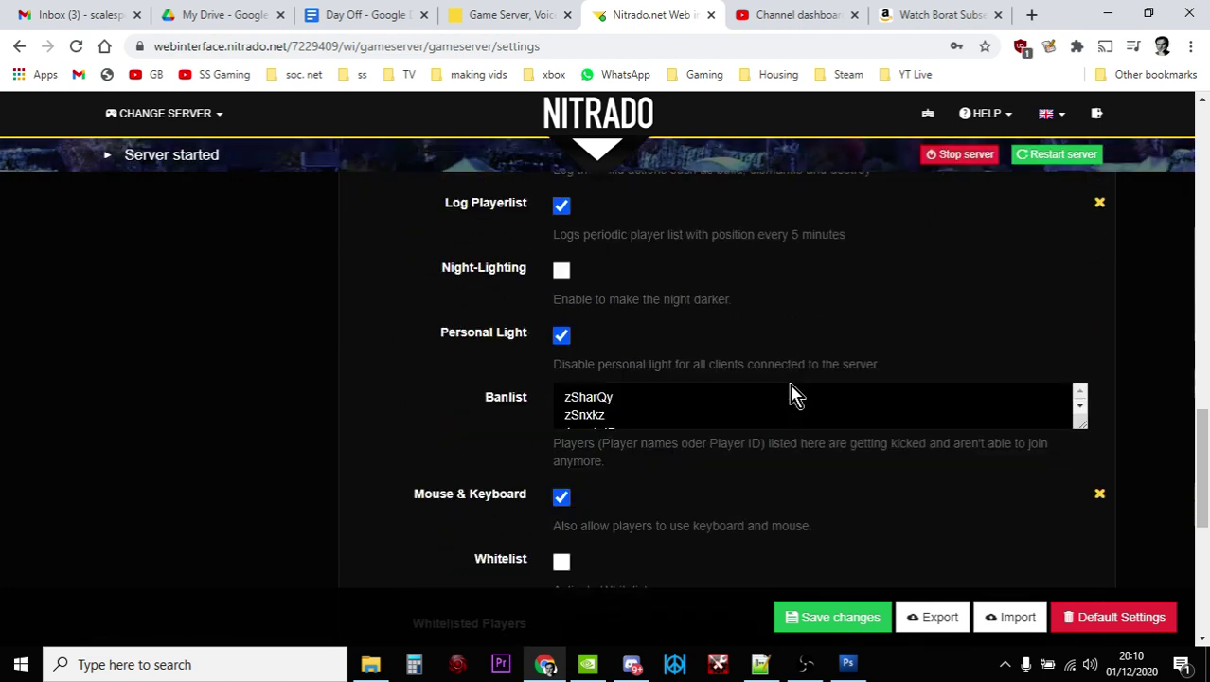
scroll("down", 3)
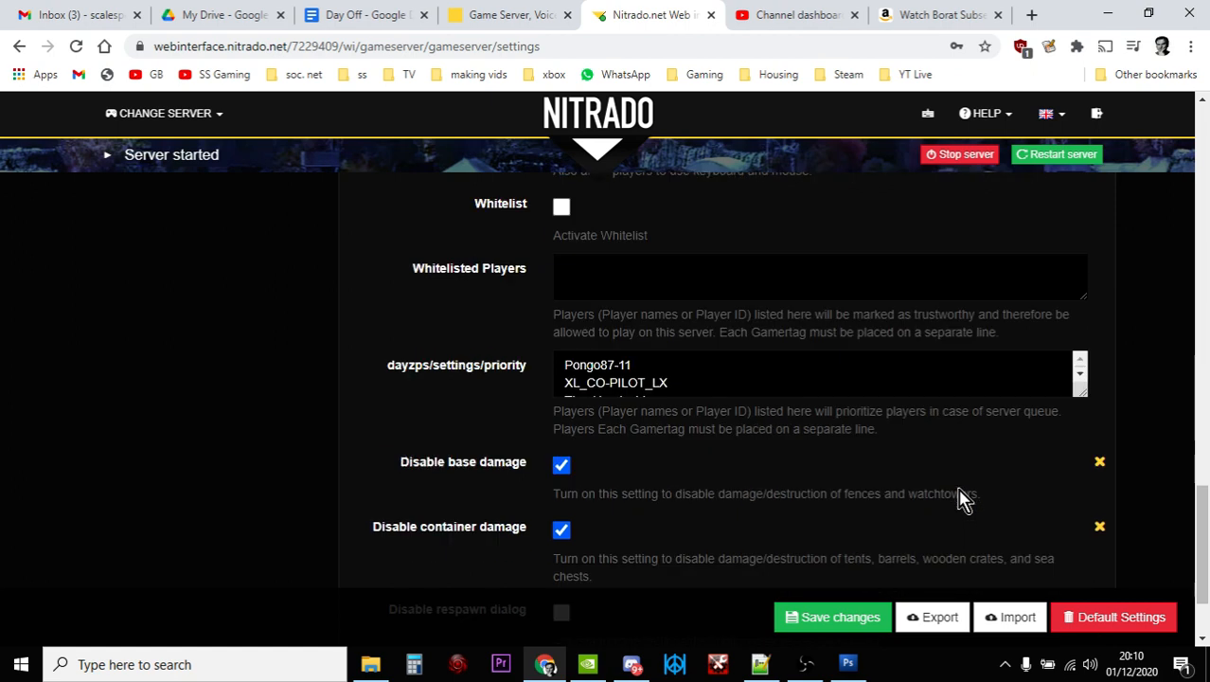
scroll("down", 3)
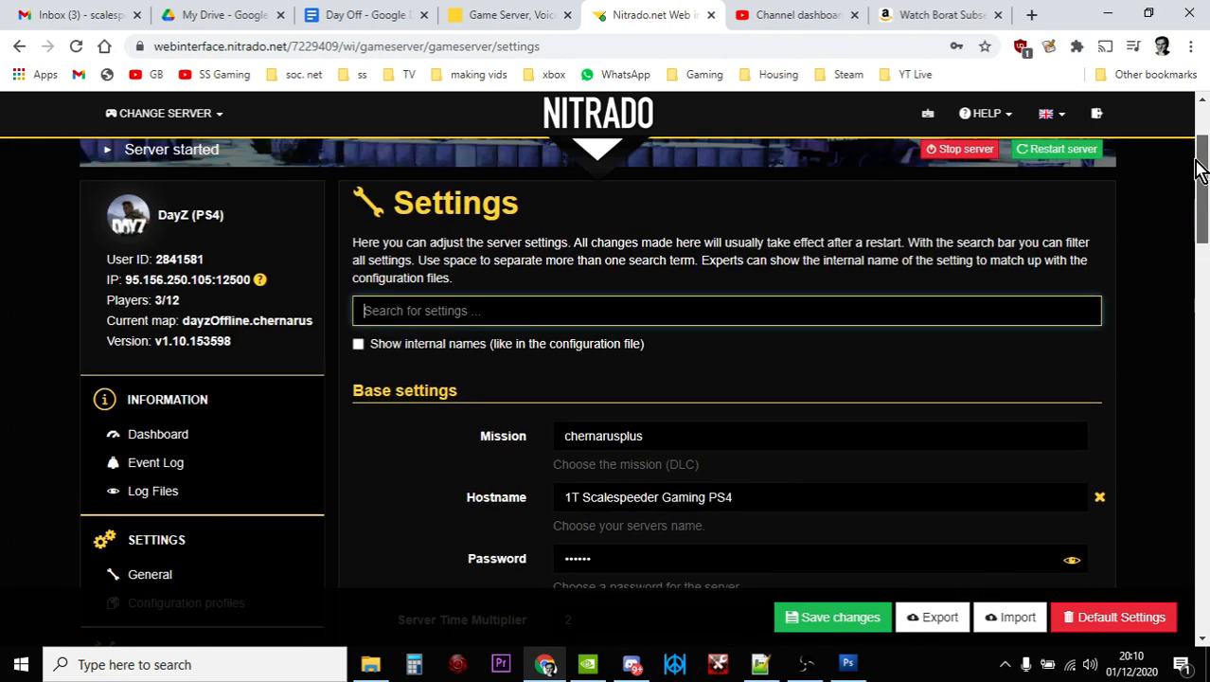
scroll("down", 3)
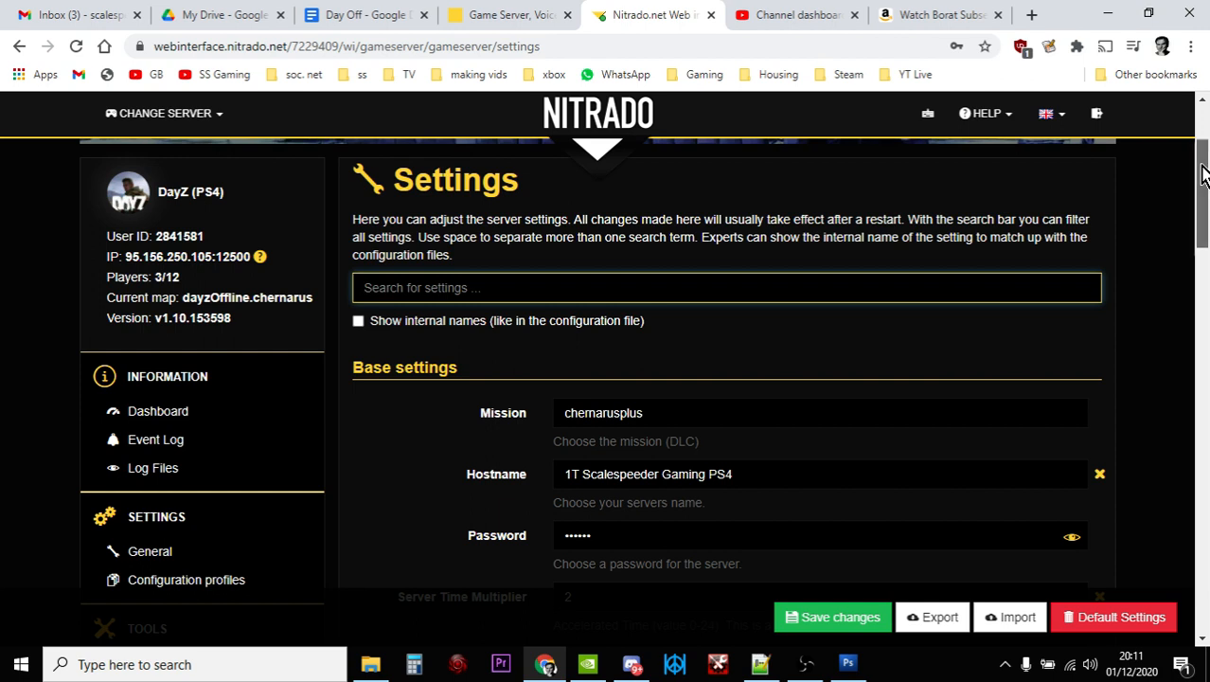
scroll("down", 3)
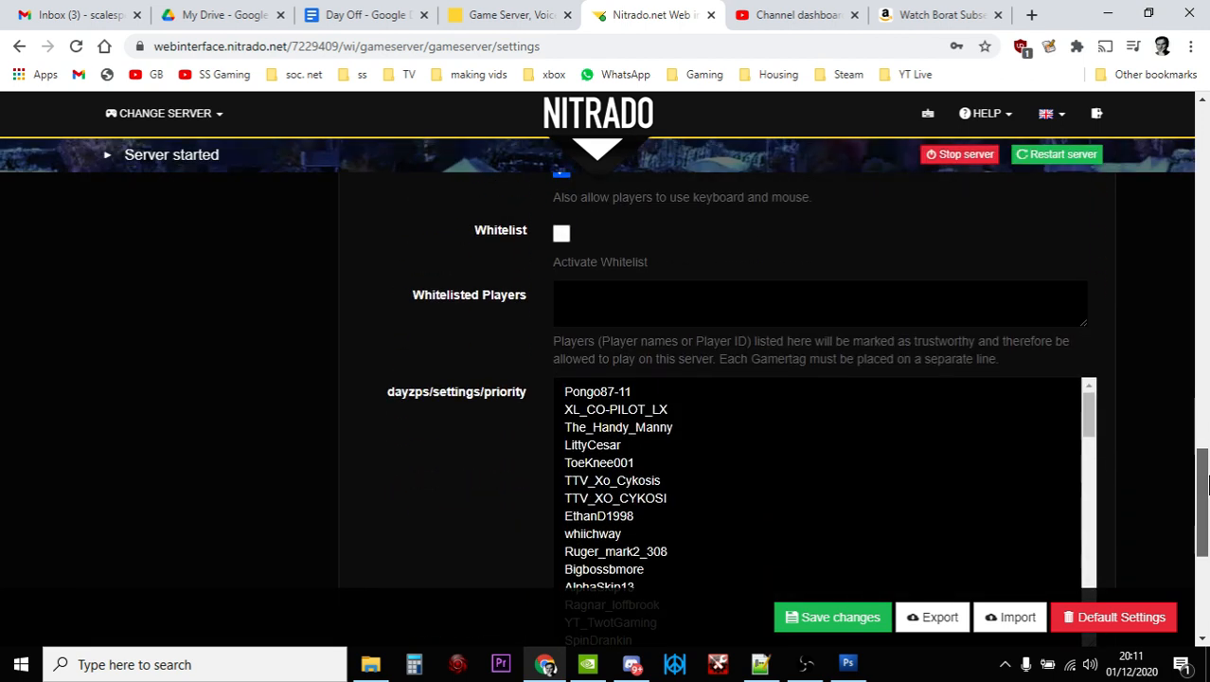
scroll("down", 3)
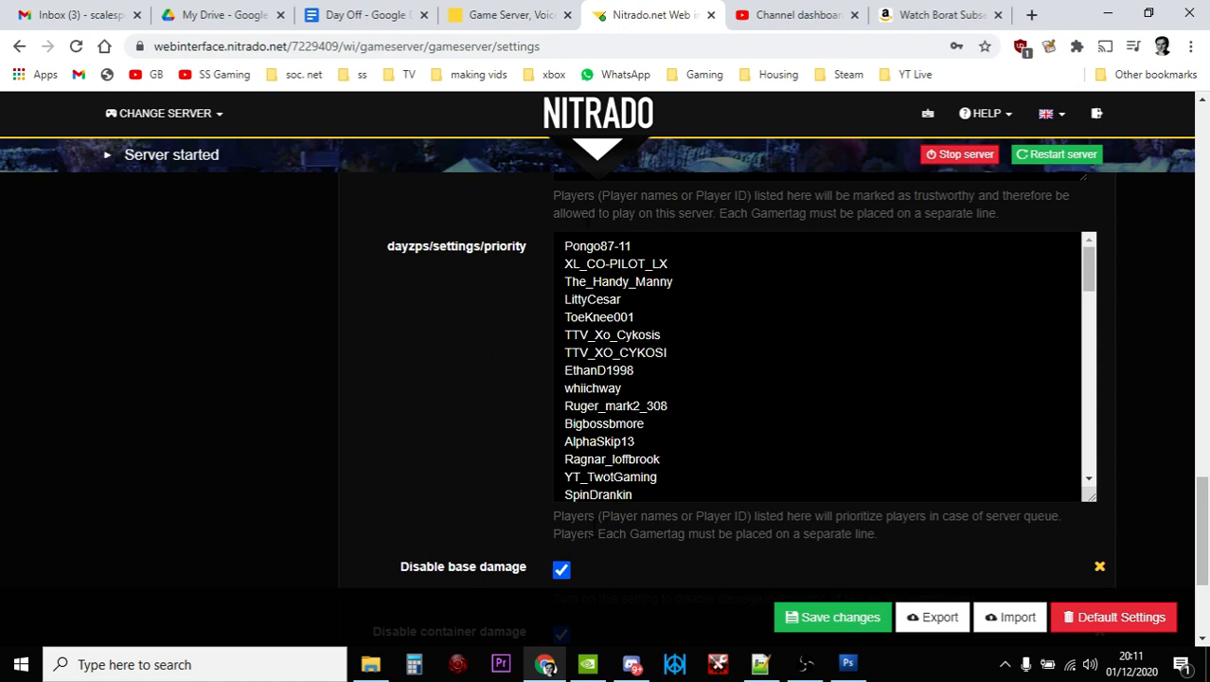
mouse_move(1039, 553)
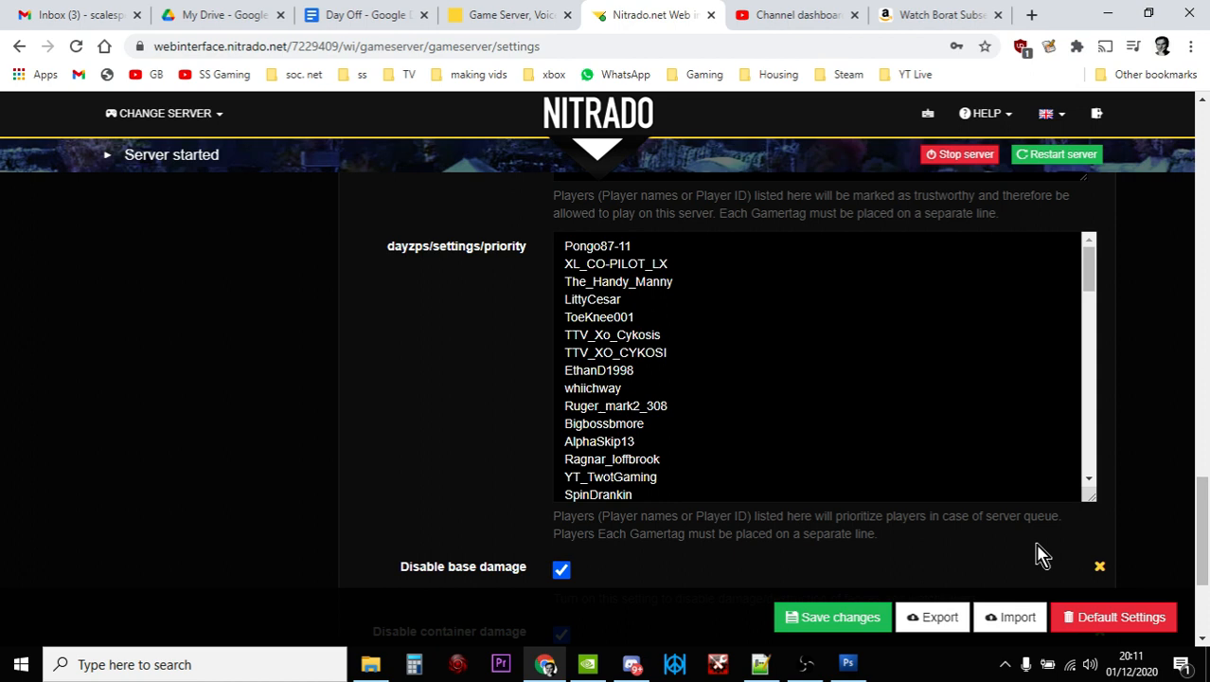
mouse_move(1162, 500)
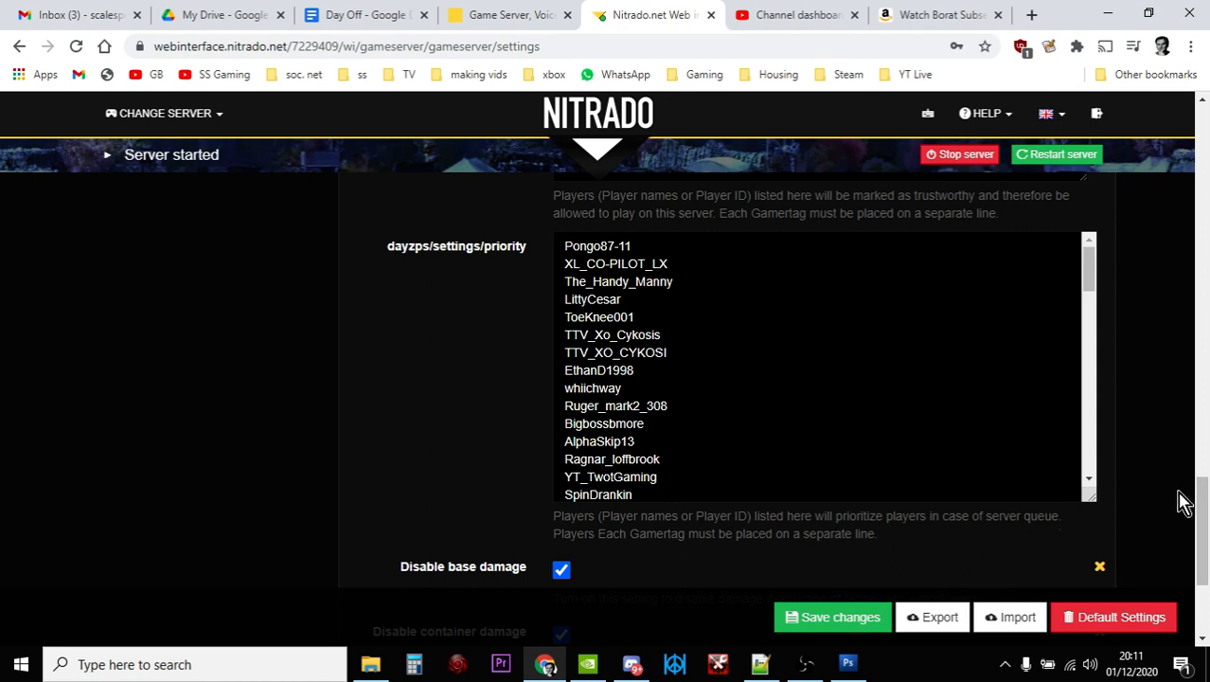
scroll("down", 3)
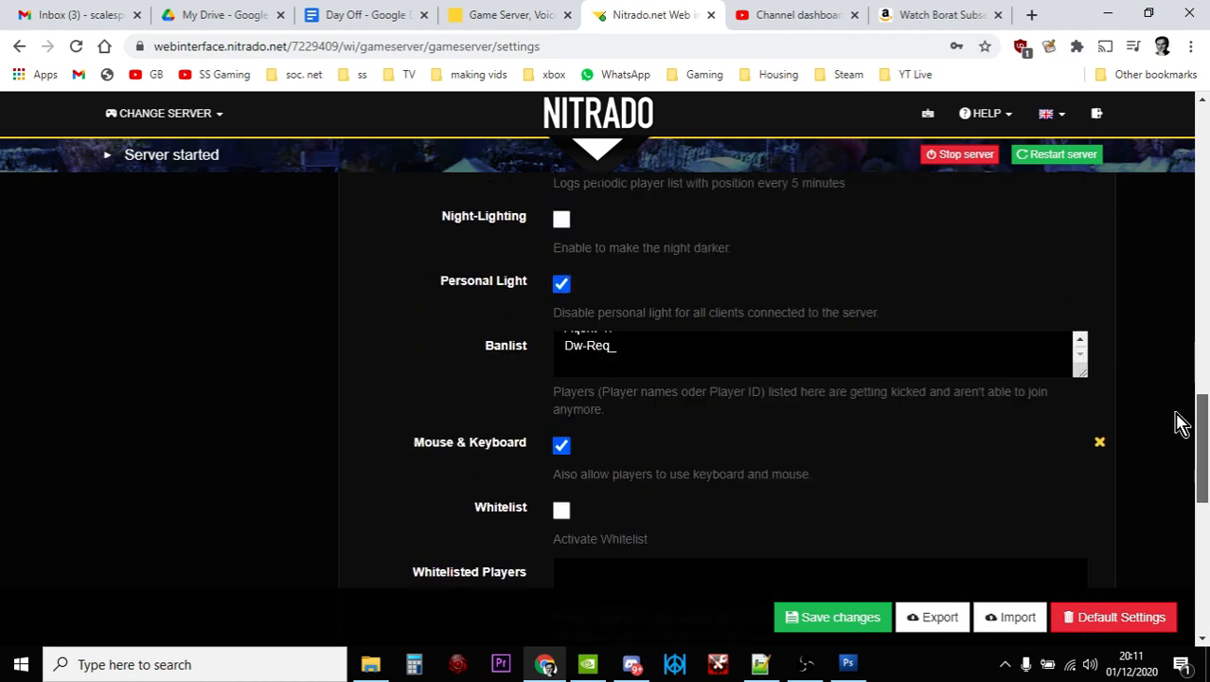
scroll("up", 3)
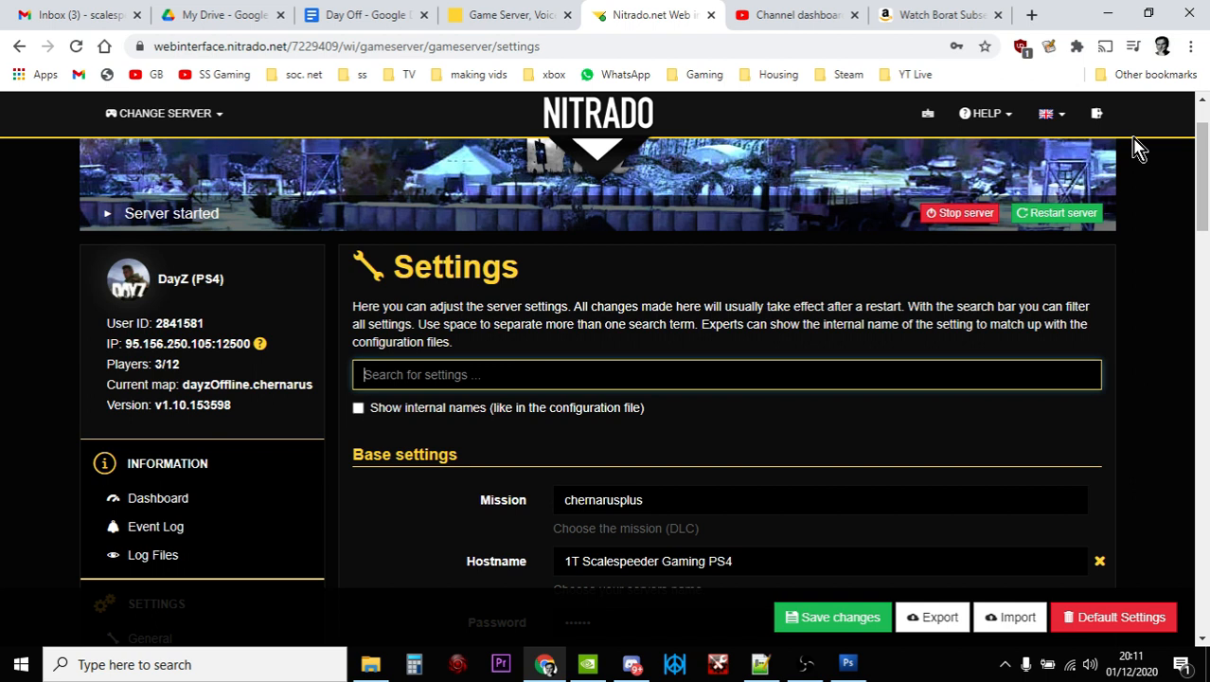
mouse_move(959, 258)
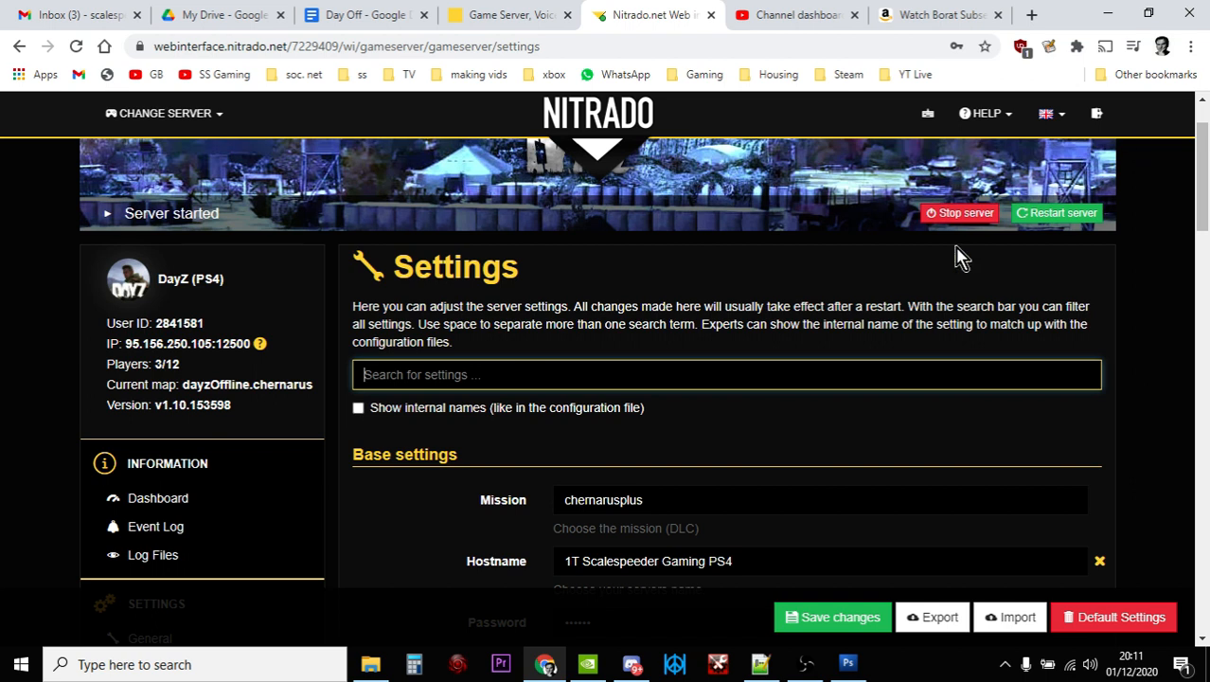
mouse_move(951, 622)
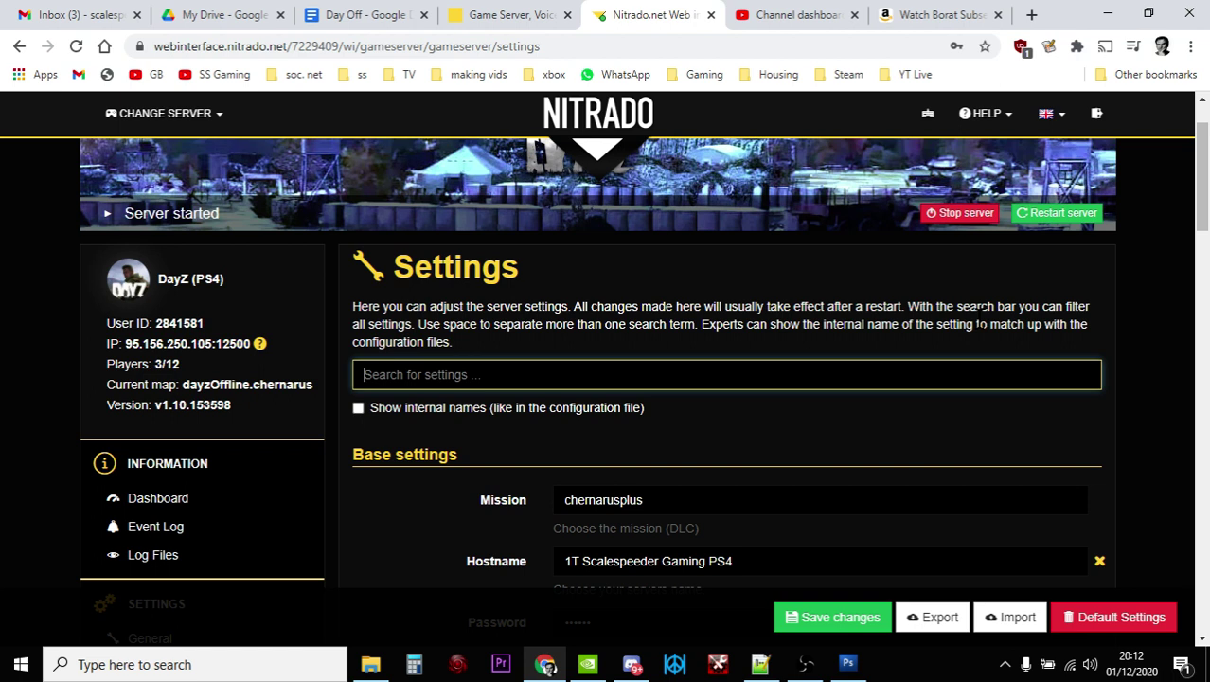
mouse_move(996, 305)
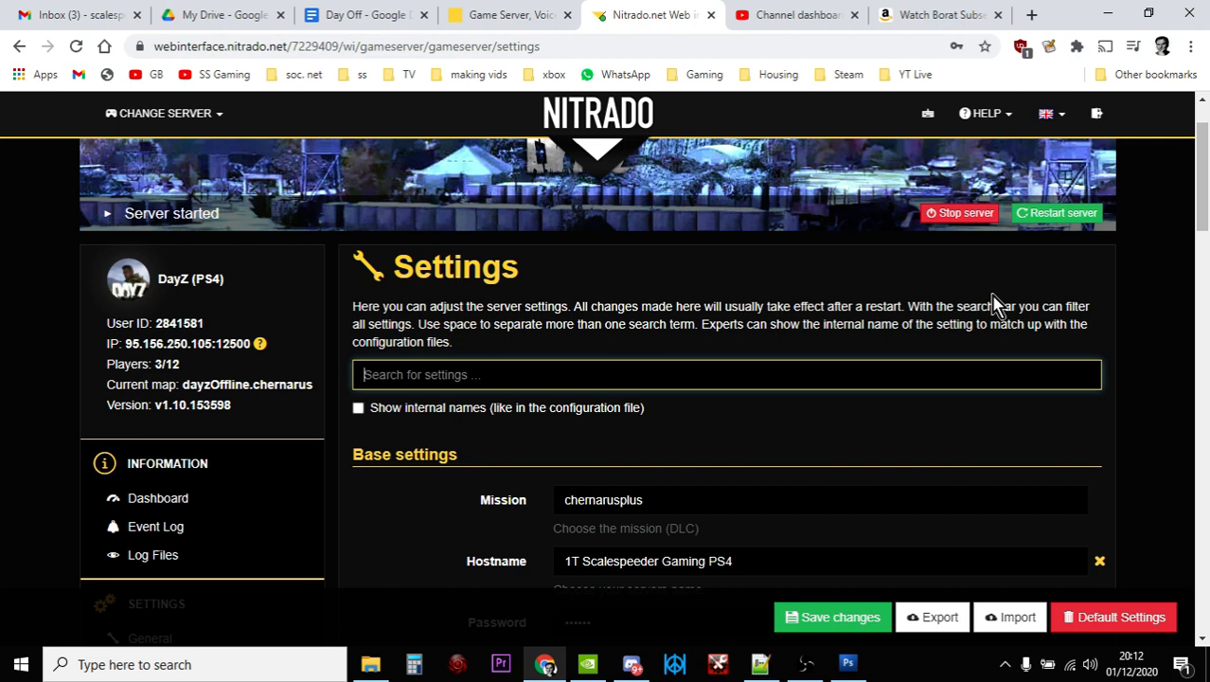